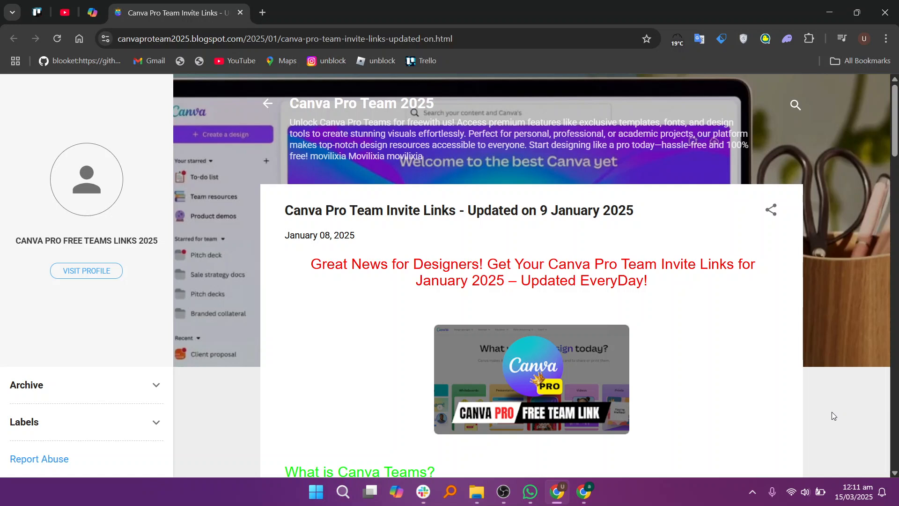
scroll(down, 3)
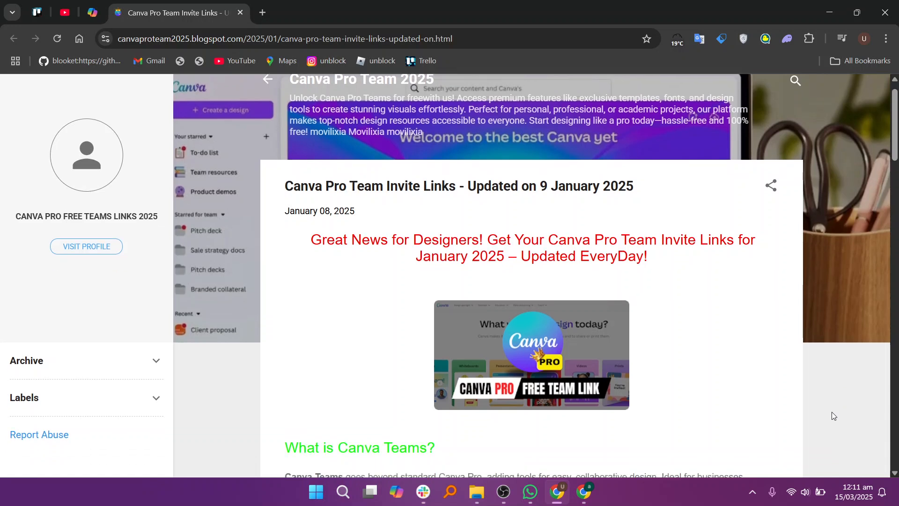
scroll(down, 3)
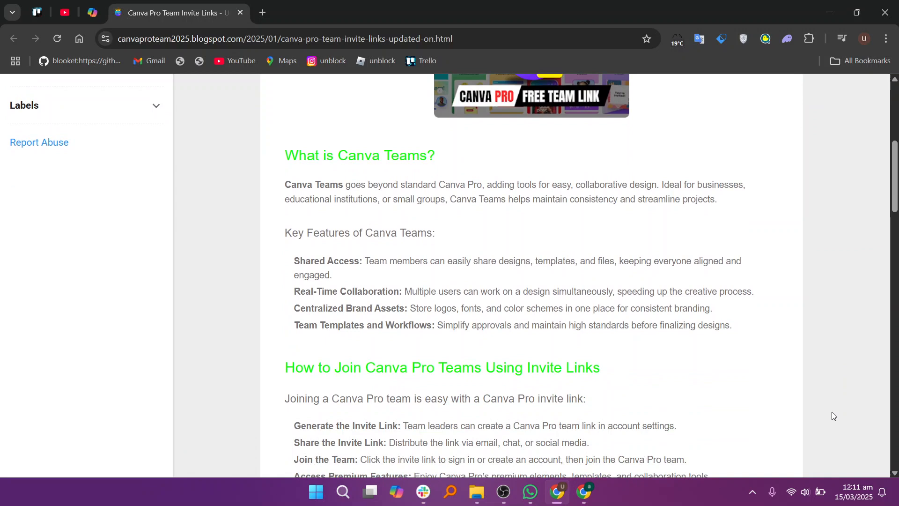
scroll(down, 3)
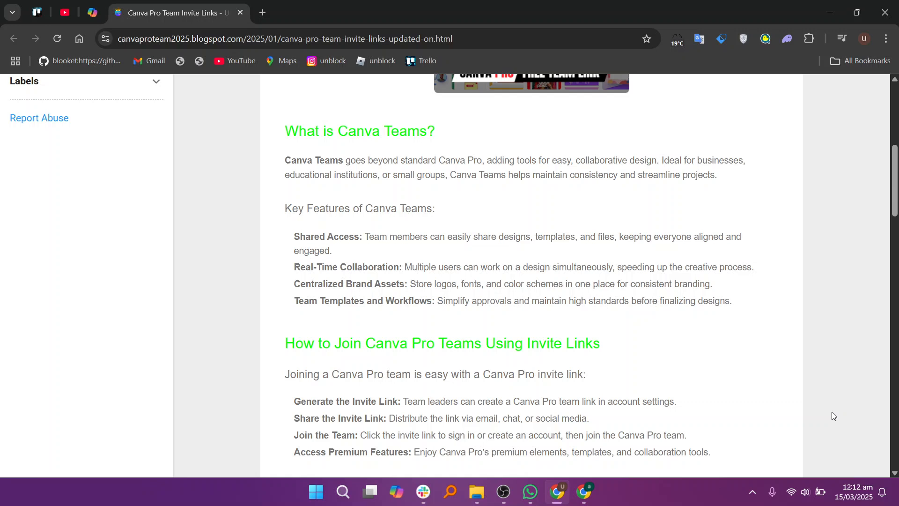
scroll(down, 3)
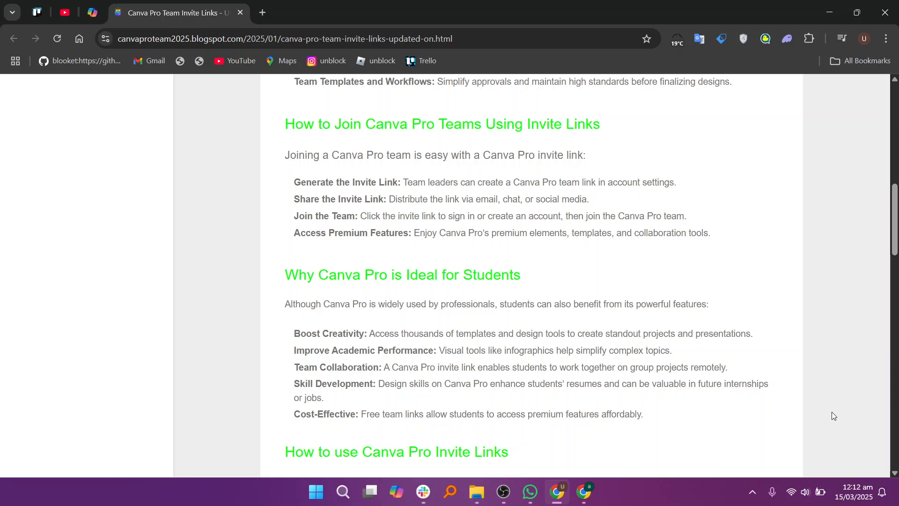
scroll(down, 3)
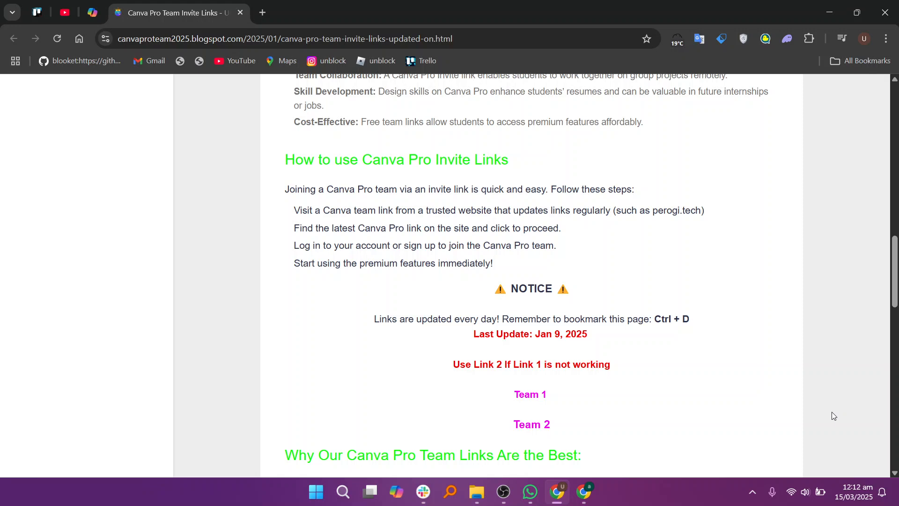
scroll(down, 3)
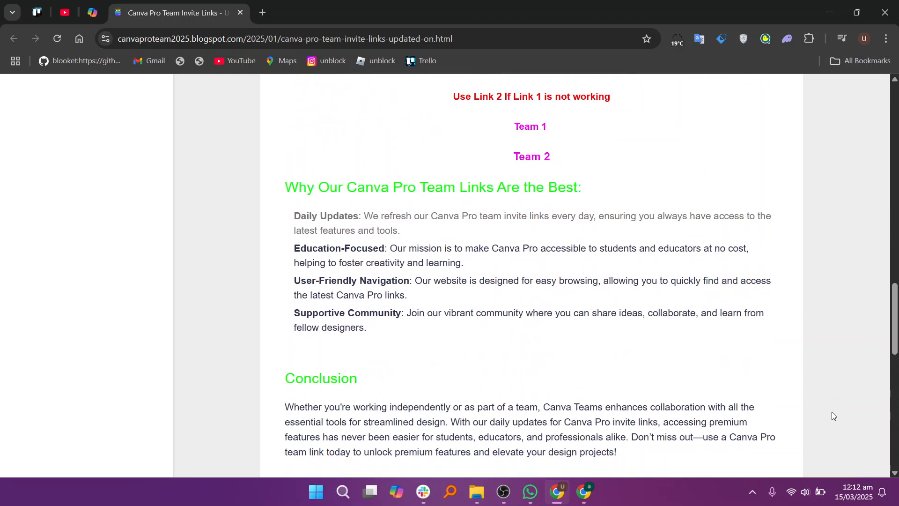
scroll(down, 3)
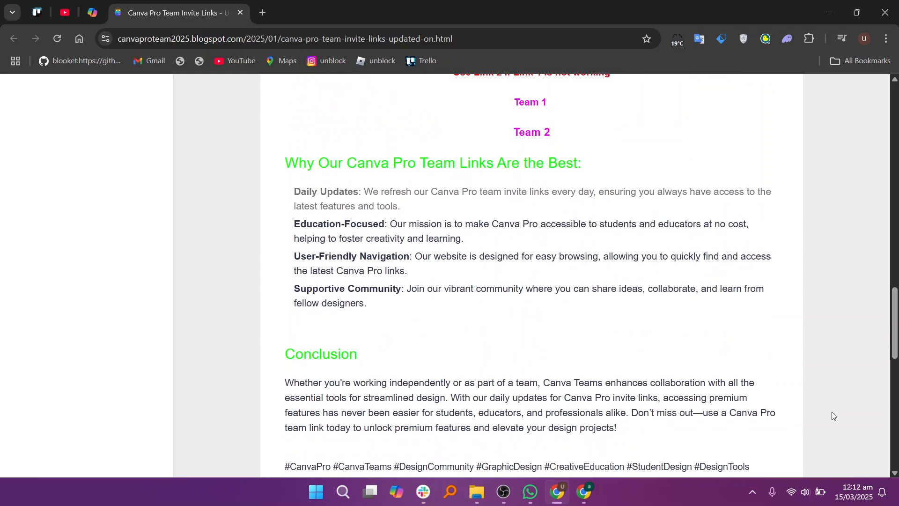